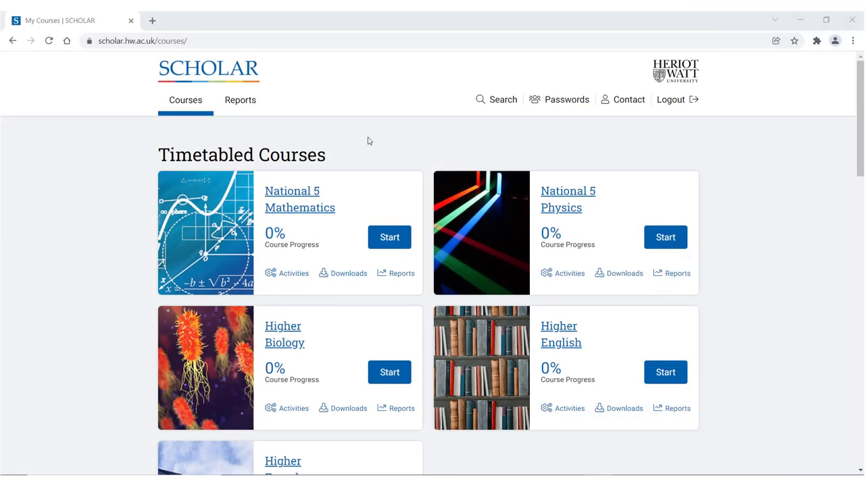
{"action": "mouse_move", "coordinate": [240, 100]}
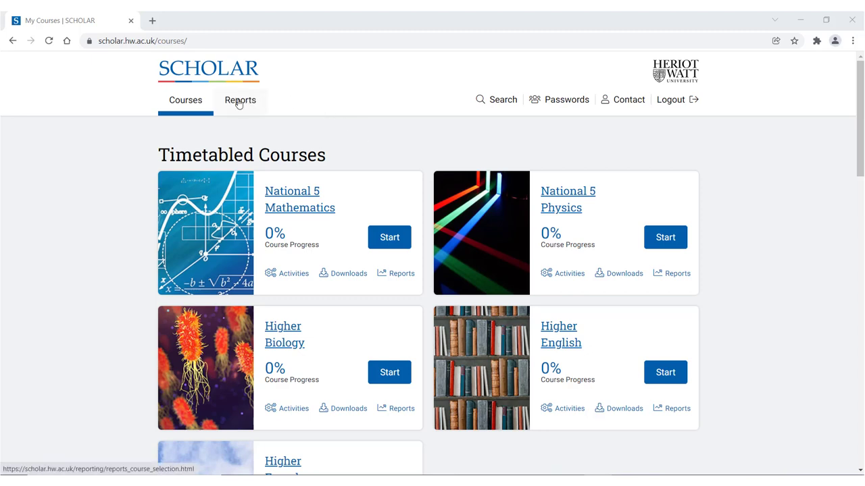
Step: Go to Reports and select the Higher Biology course
{"action": "left_click", "coordinate": [240, 100]}
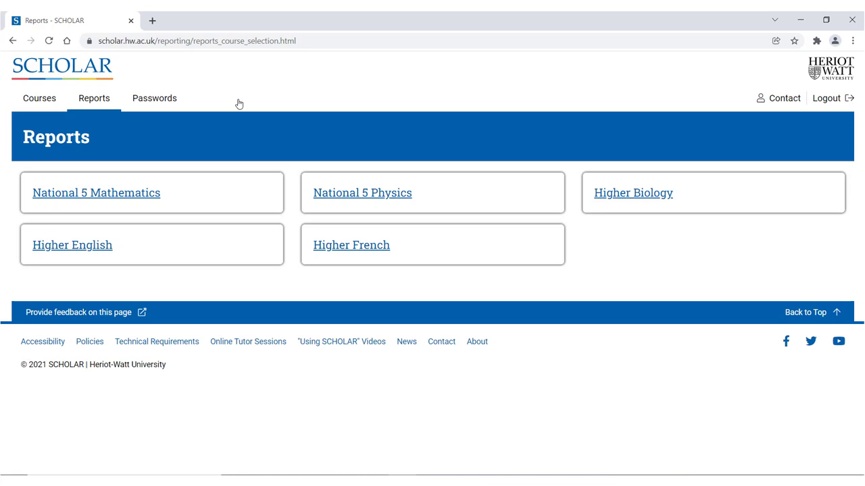
{"action": "mouse_move", "coordinate": [612, 196]}
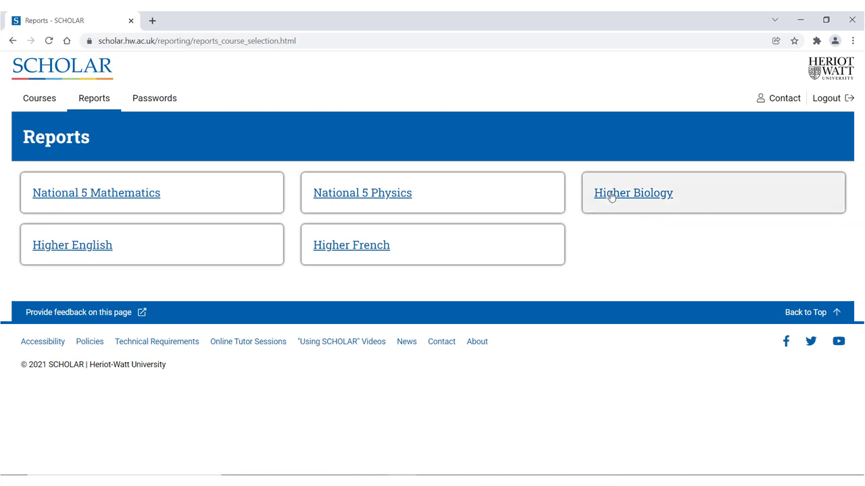
{"action": "left_click", "coordinate": [633, 193]}
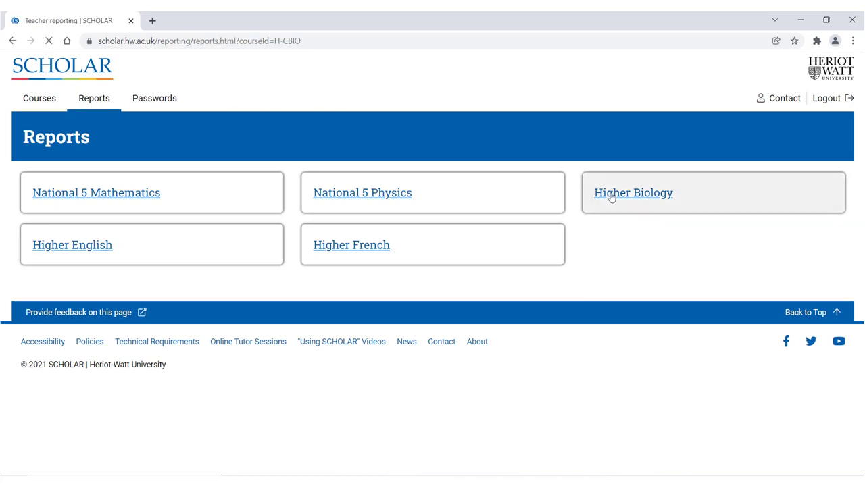
Step: Load the Higher Biology progress report for class HBio-22
{"action": "left_click", "coordinate": [633, 192]}
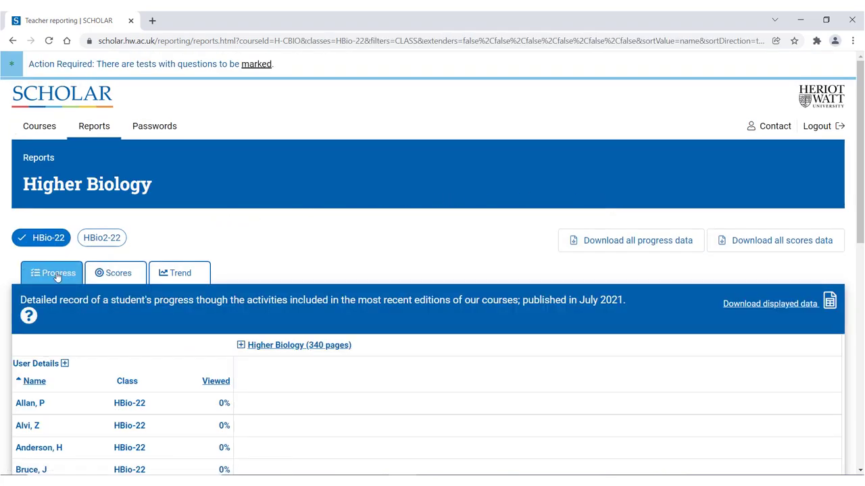
{"action": "mouse_move", "coordinate": [54, 273]}
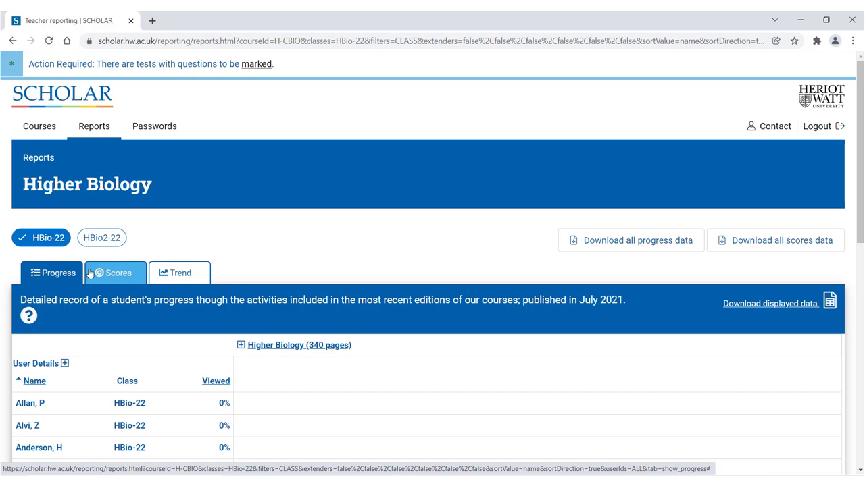
{"action": "mouse_move", "coordinate": [115, 273]}
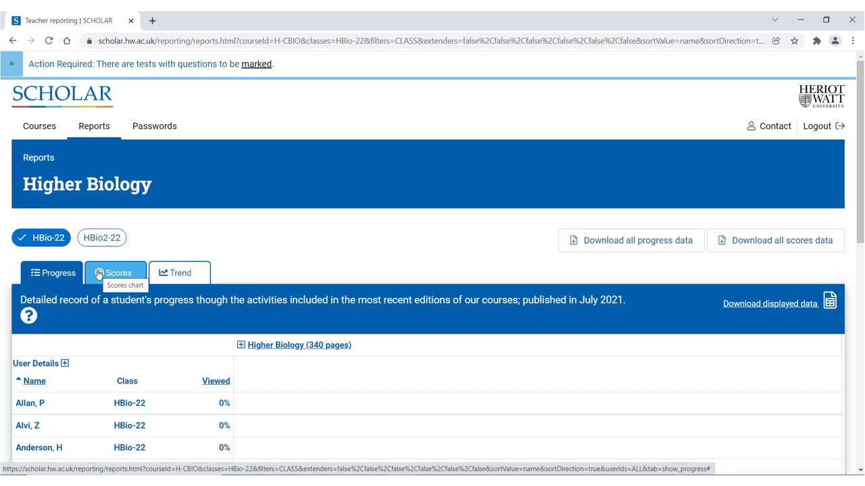
{"action": "mouse_move", "coordinate": [180, 273]}
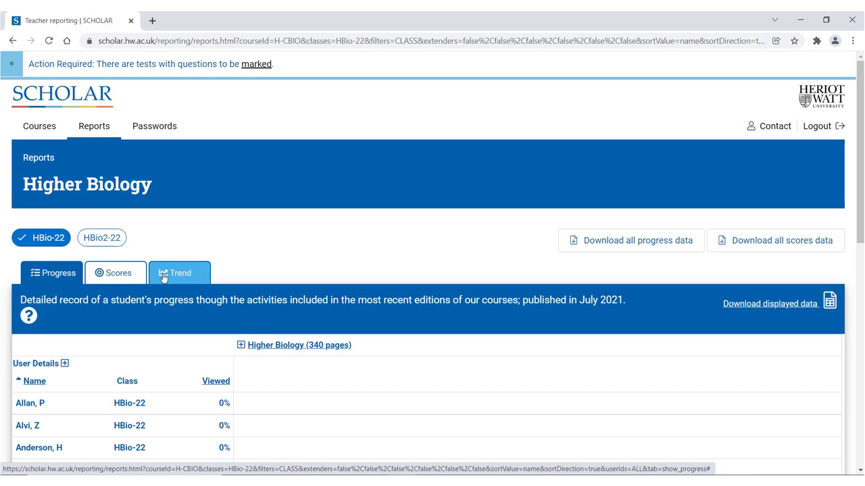
{"action": "mouse_move", "coordinate": [179, 273]}
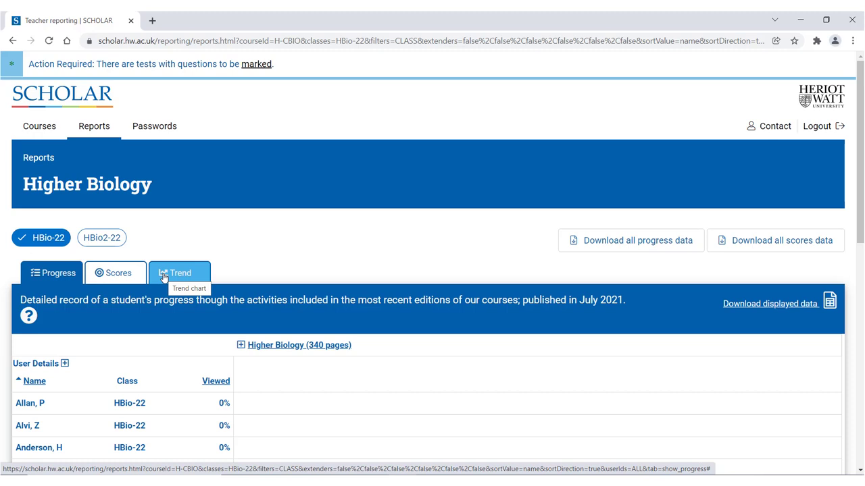
{"action": "key", "text": "ctrl+f"}
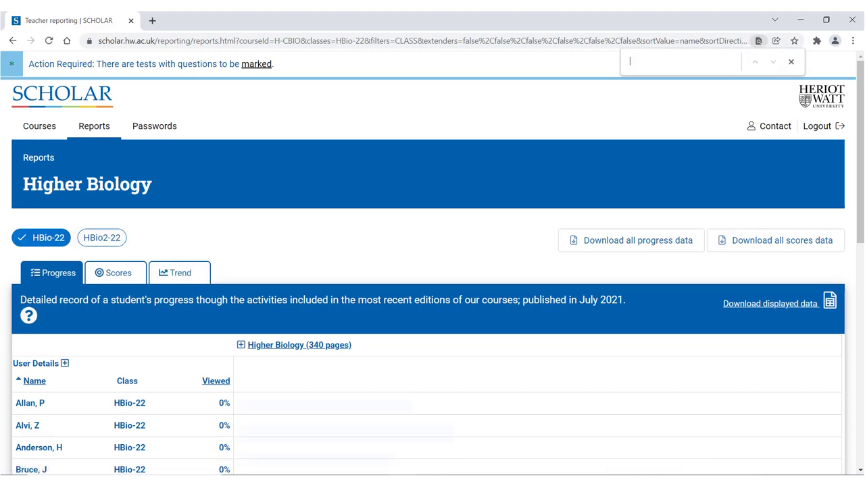
Step: Switch the report to class HBio2-22 and sort students by Viewed, highest first
{"action": "left_click", "coordinate": [101, 237]}
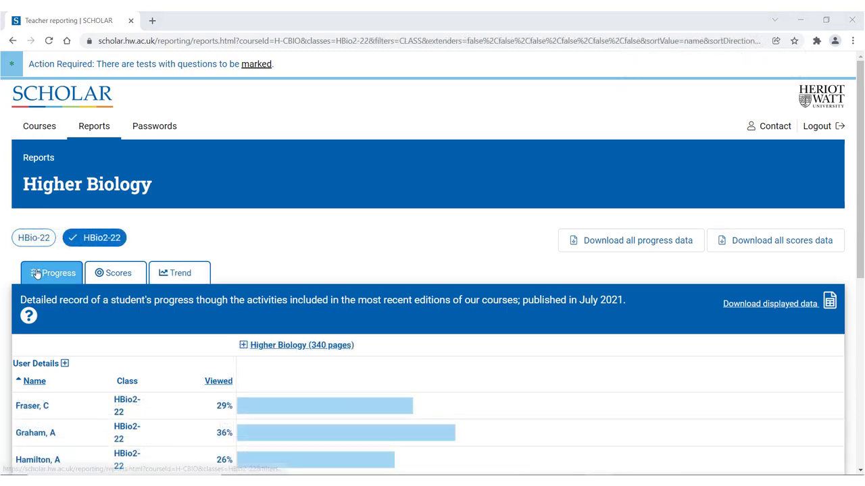
{"action": "scroll", "scroll_direction": "down", "scroll_amount": 3}
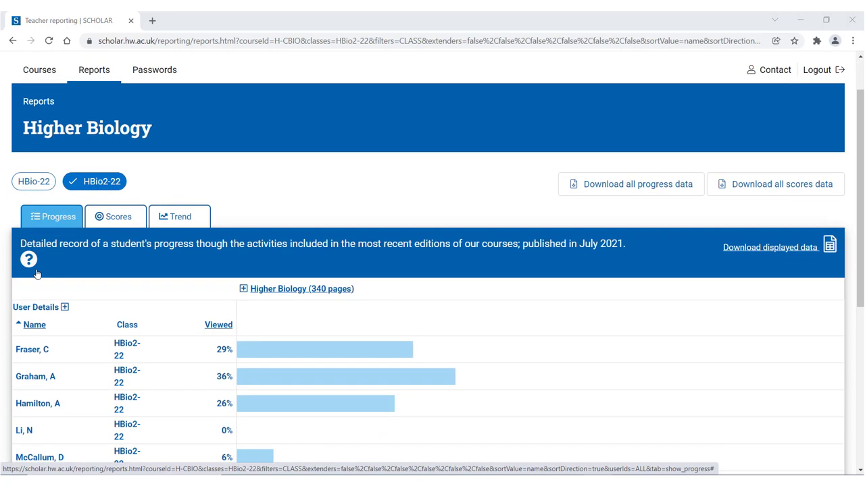
{"action": "scroll", "scroll_direction": "down", "scroll_amount": 3}
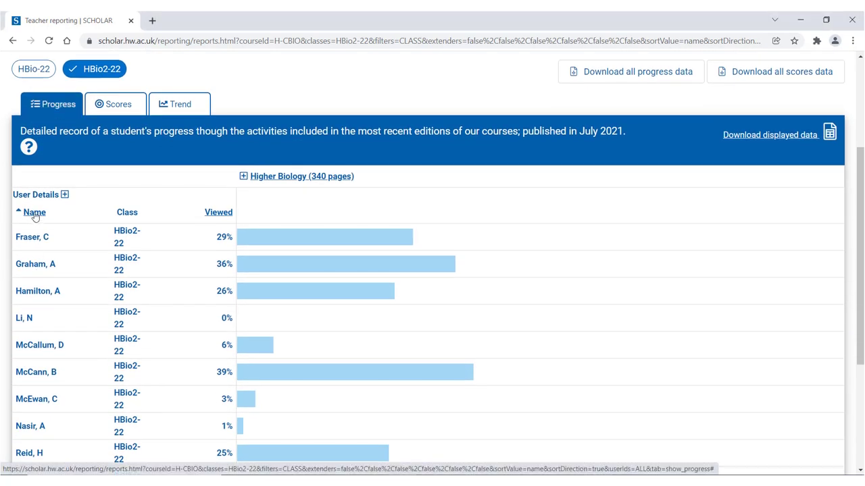
{"action": "mouse_move", "coordinate": [218, 213]}
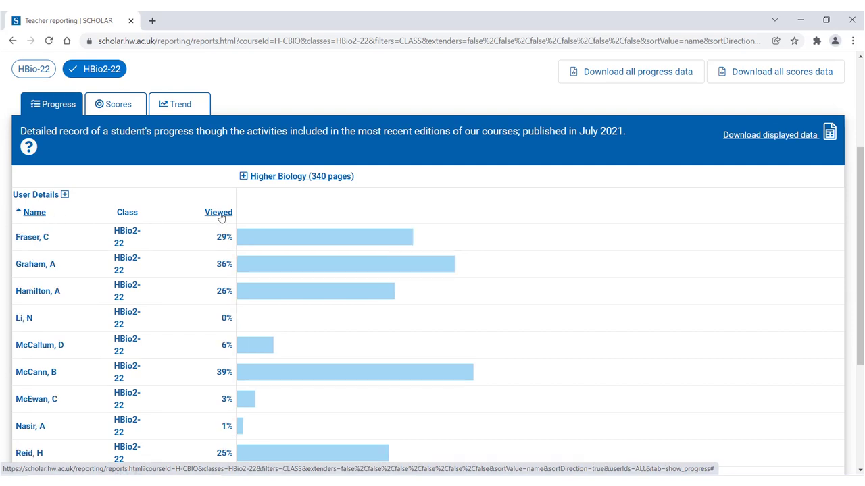
{"action": "left_click", "coordinate": [217, 213]}
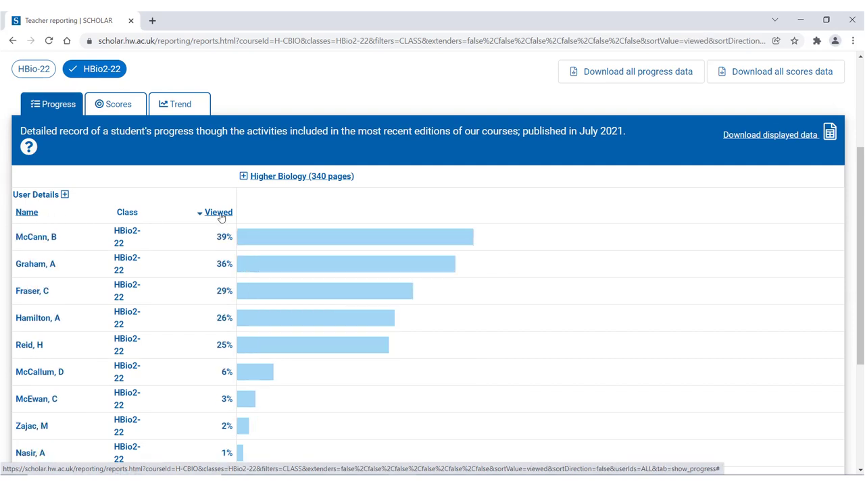
{"action": "mouse_move", "coordinate": [210, 206]}
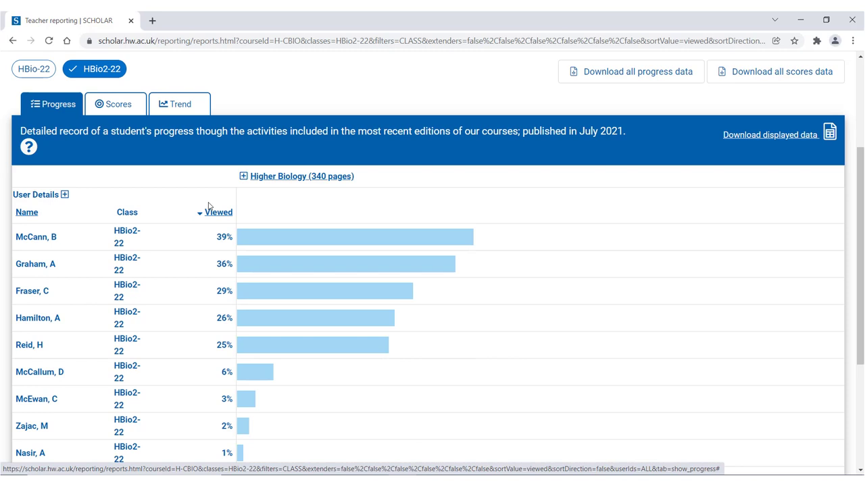
{"action": "left_click", "coordinate": [33, 69]}
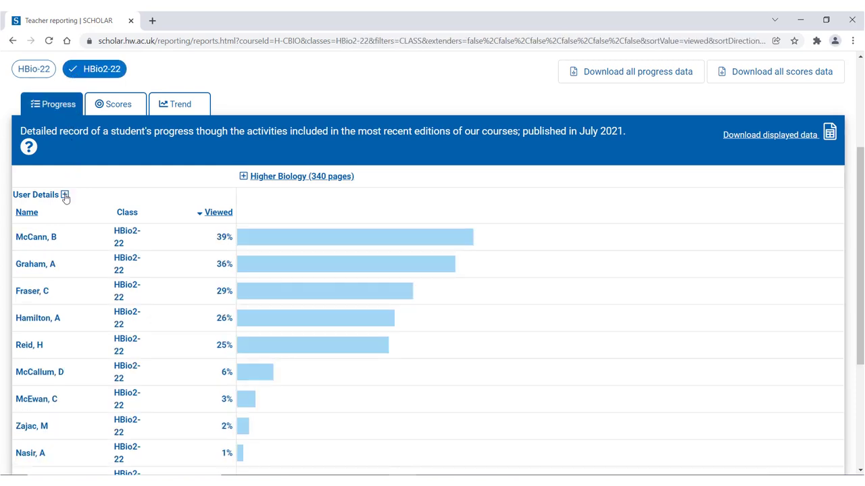
Step: Expand User Details to show first name, last name and username
{"action": "left_click", "coordinate": [65, 195]}
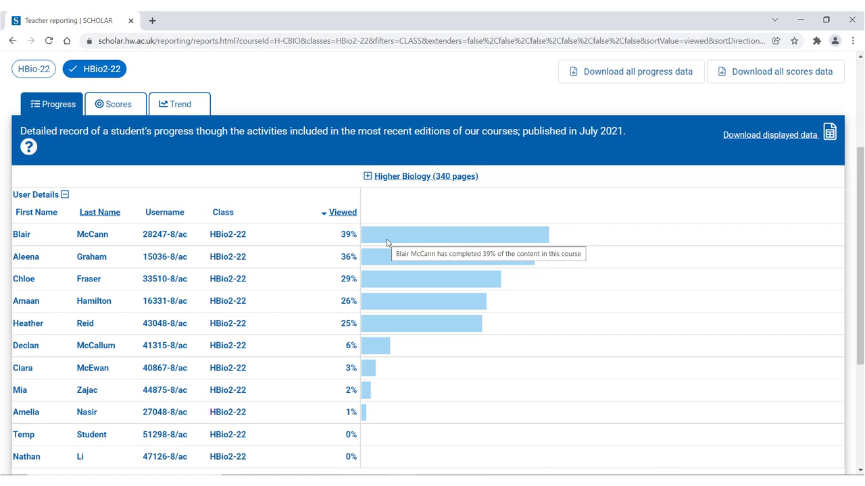
{"action": "mouse_move", "coordinate": [368, 182]}
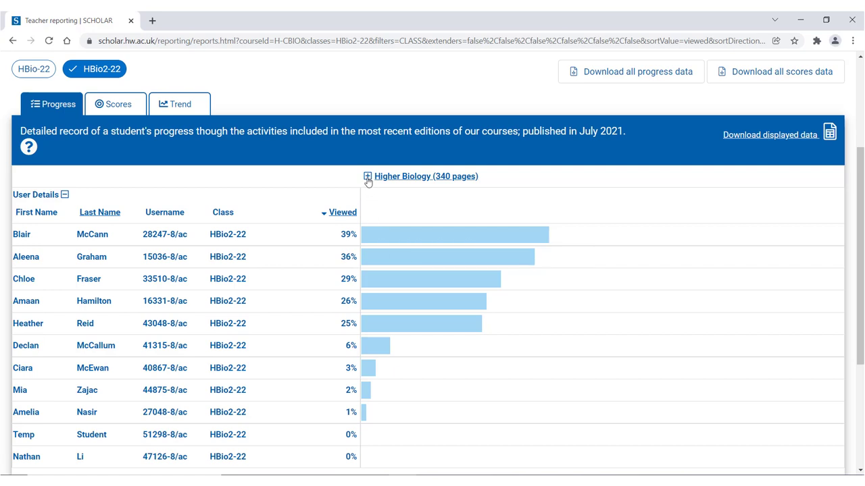
Step: Expand Higher Biology into units and DNA and the Genome into nine topics
{"action": "left_click", "coordinate": [368, 177]}
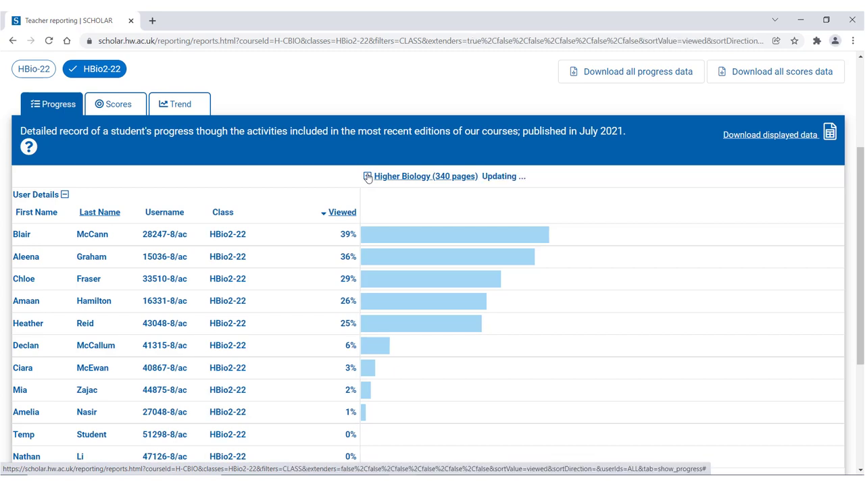
{"action": "left_click", "coordinate": [367, 177]}
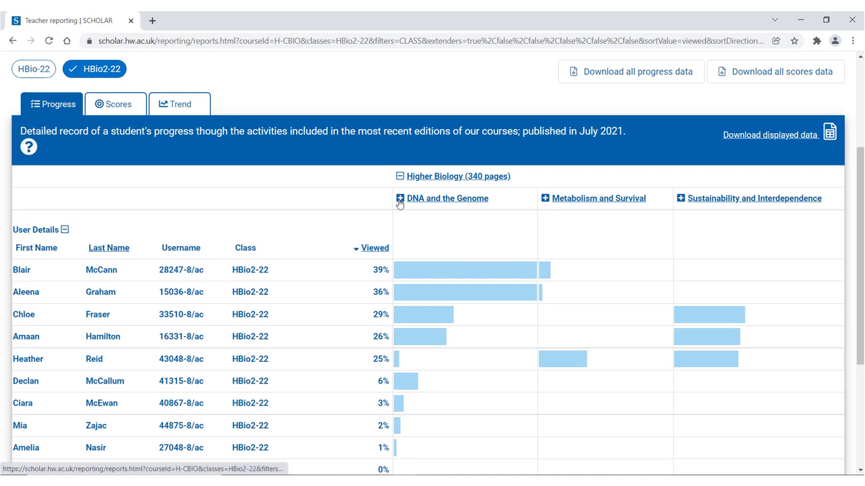
{"action": "left_click", "coordinate": [399, 198]}
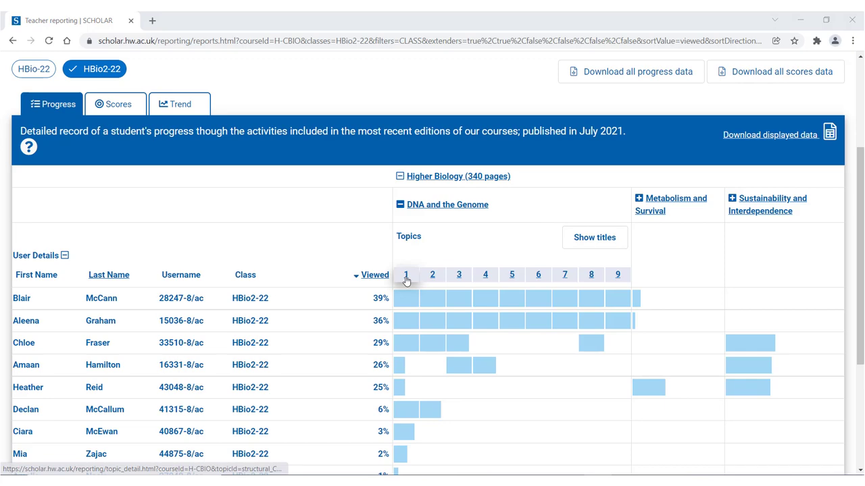
{"action": "left_click", "coordinate": [406, 275]}
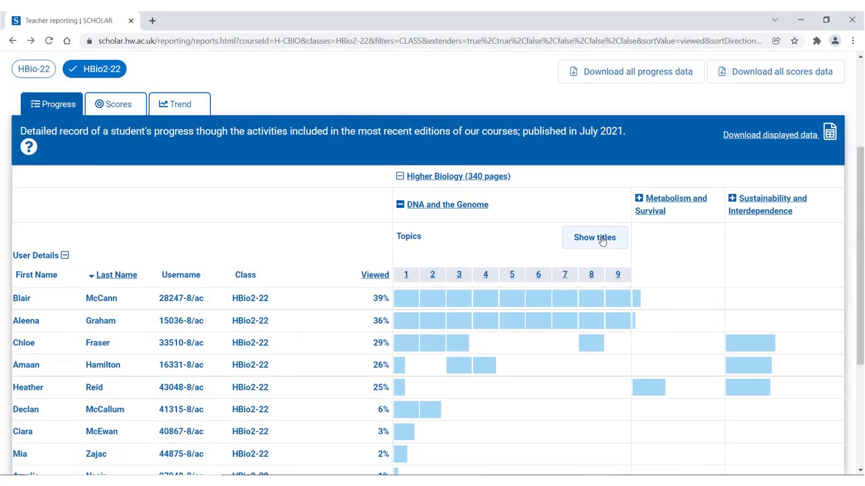
Step: Show topic titles like Replication of DNA above the nine topic columns
{"action": "left_click", "coordinate": [594, 237]}
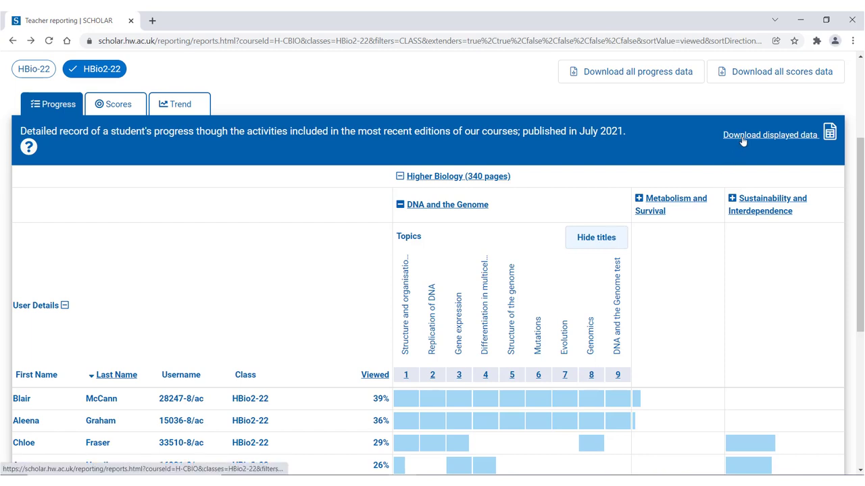
{"action": "mouse_move", "coordinate": [769, 134]}
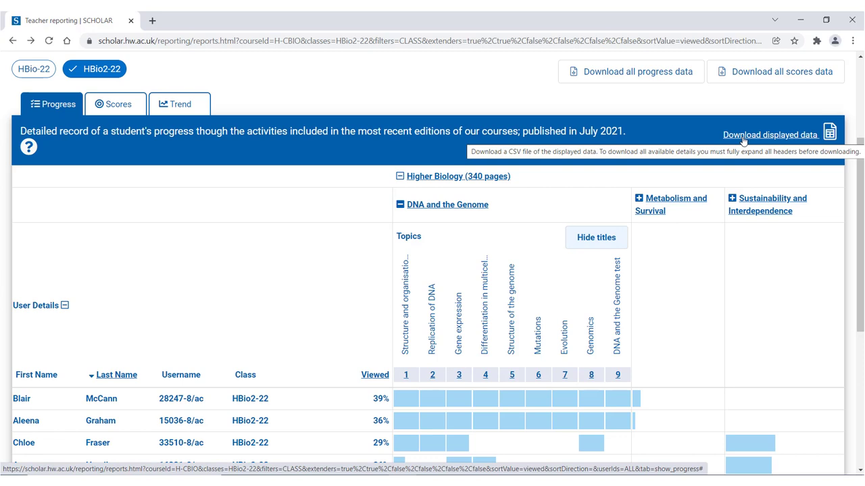